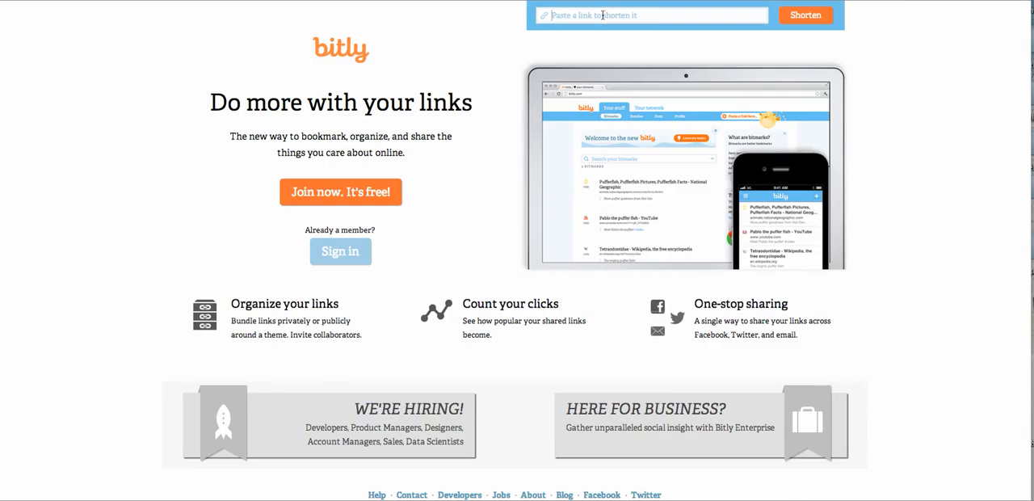
# Shorten the Forbes Google fourth-quarter results article link to onforb.es/WTKX5T
pyautogui.write('dielmo/2013/01/22/google-reports-fourth-quarter-results-live/')
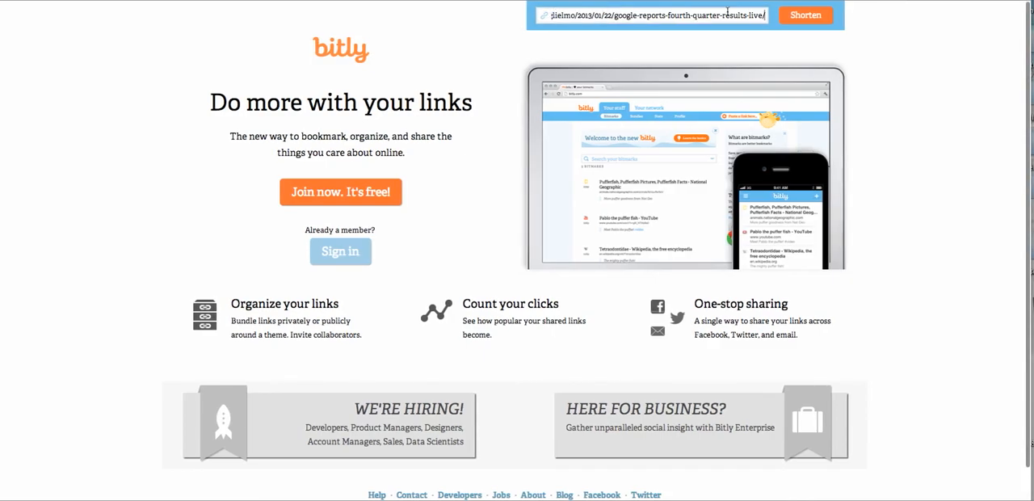
pyautogui.click(805, 15)
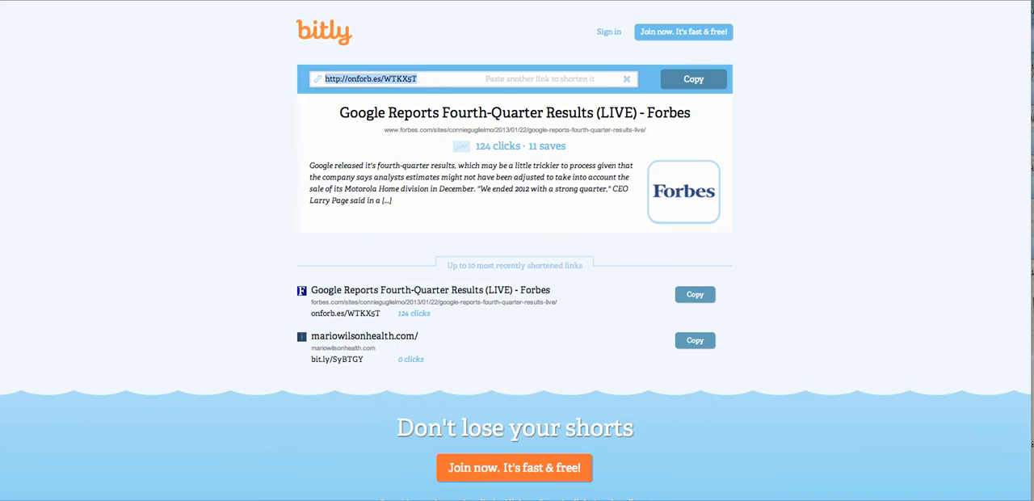
pyautogui.click(682, 32)
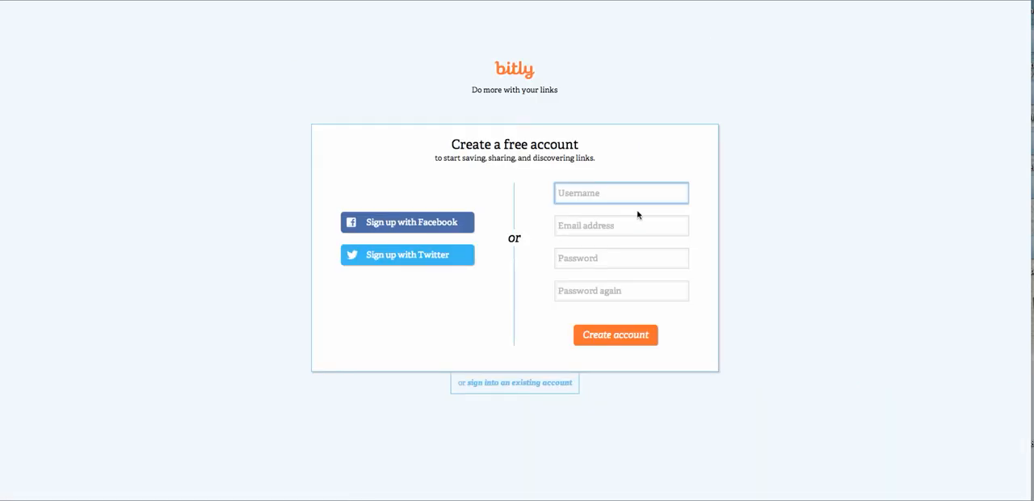
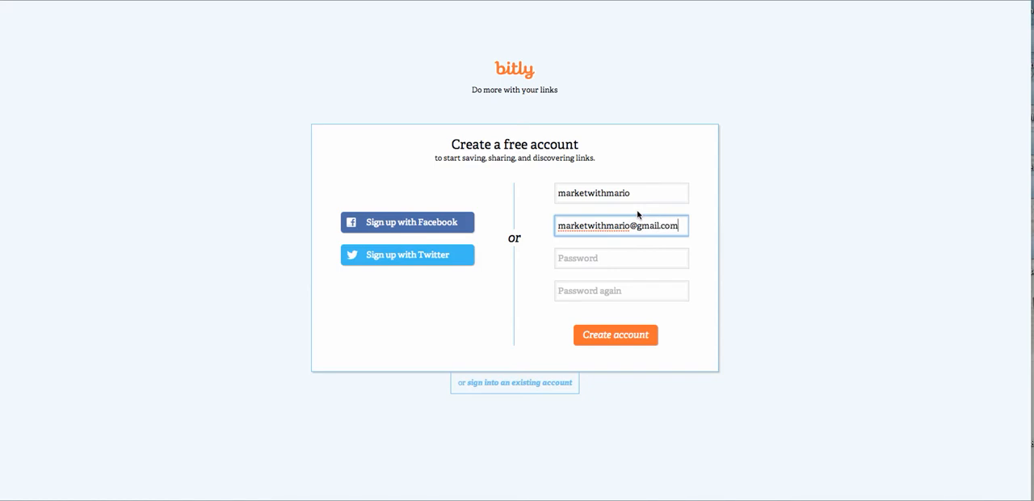
pyautogui.click(622, 258)
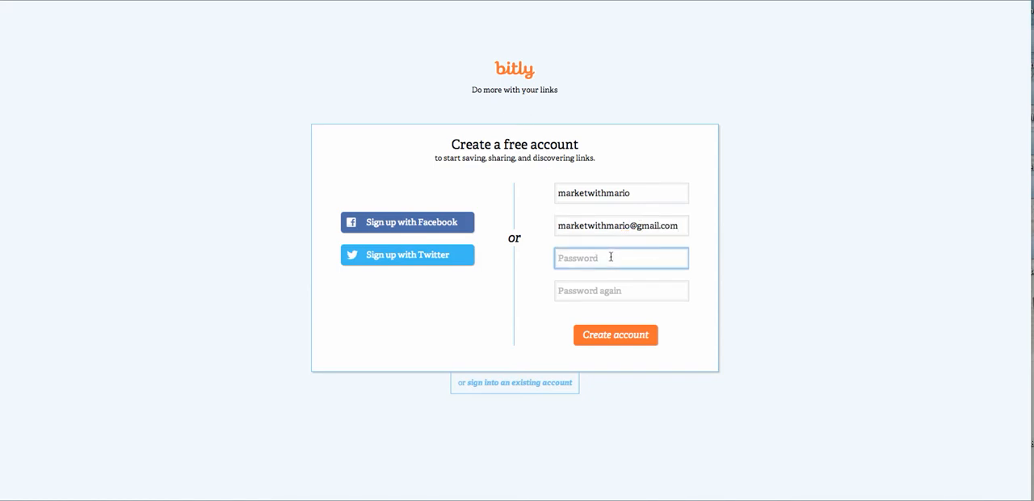
pyautogui.write('••••••')
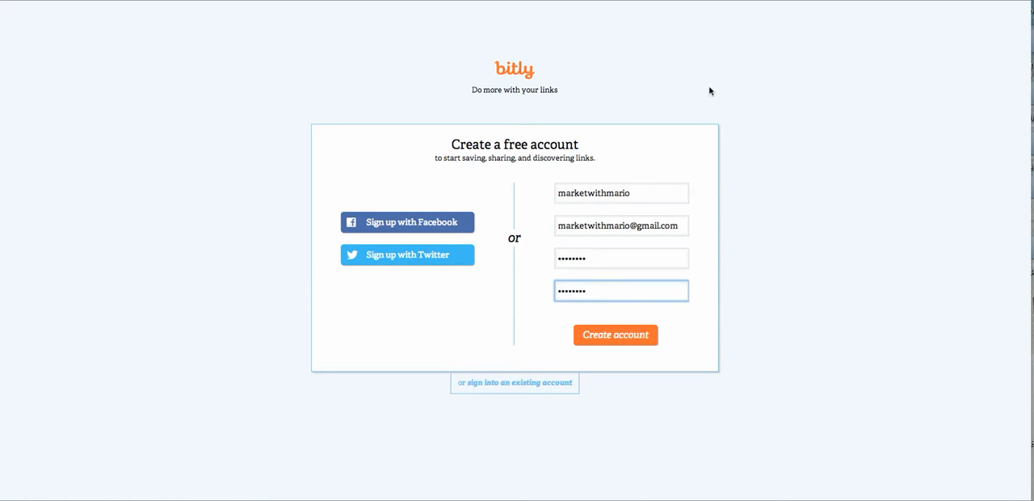
pyautogui.click(615, 334)
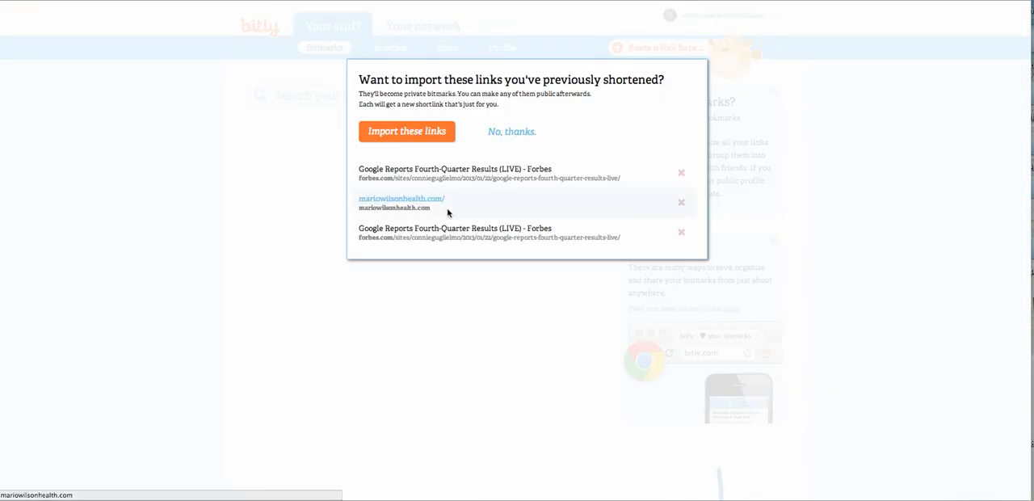
# Decline the link import, landing on the dashboard with the Pufferfish bitmark
pyautogui.click(511, 131)
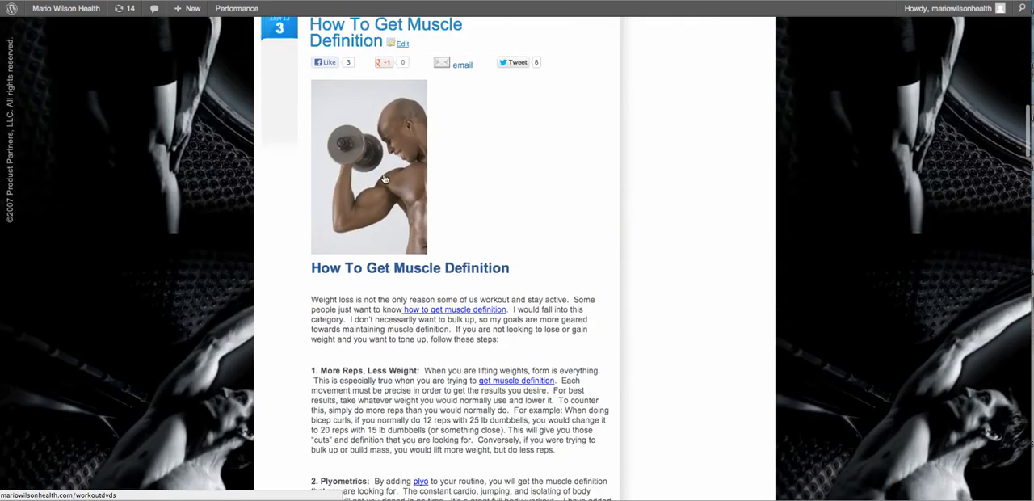
pyautogui.scroll(3)
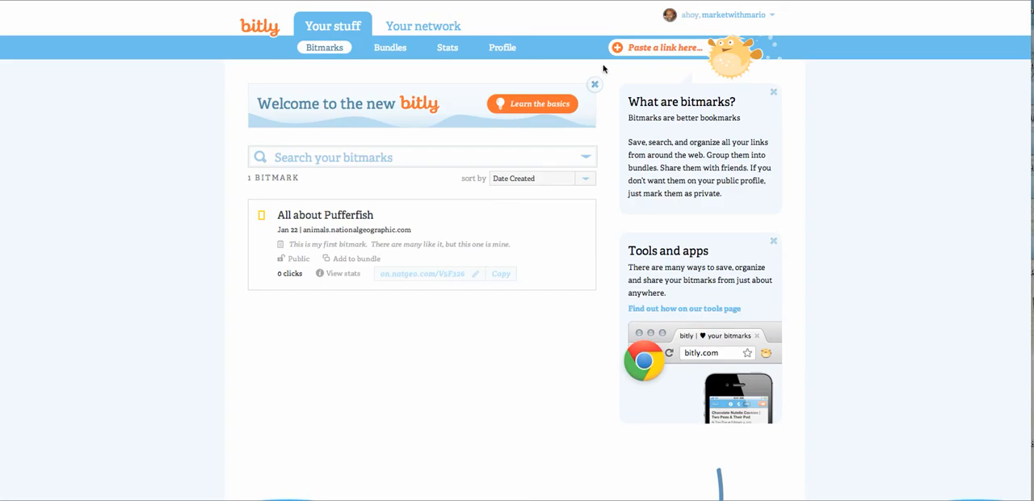
# Save the muscle-definition blog post as bitmark bit.ly/WImtht, trying a custom shortlink
pyautogui.click(664, 48)
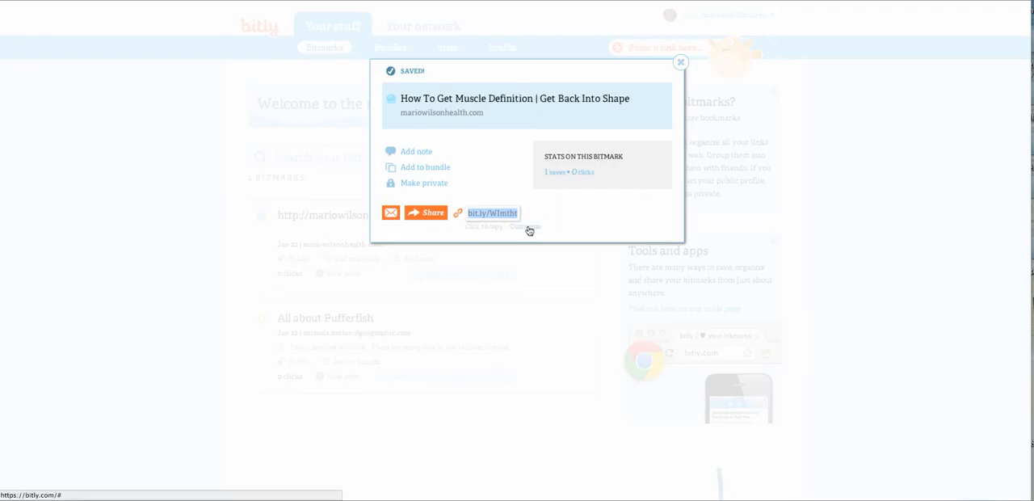
pyautogui.moveTo(524, 226)
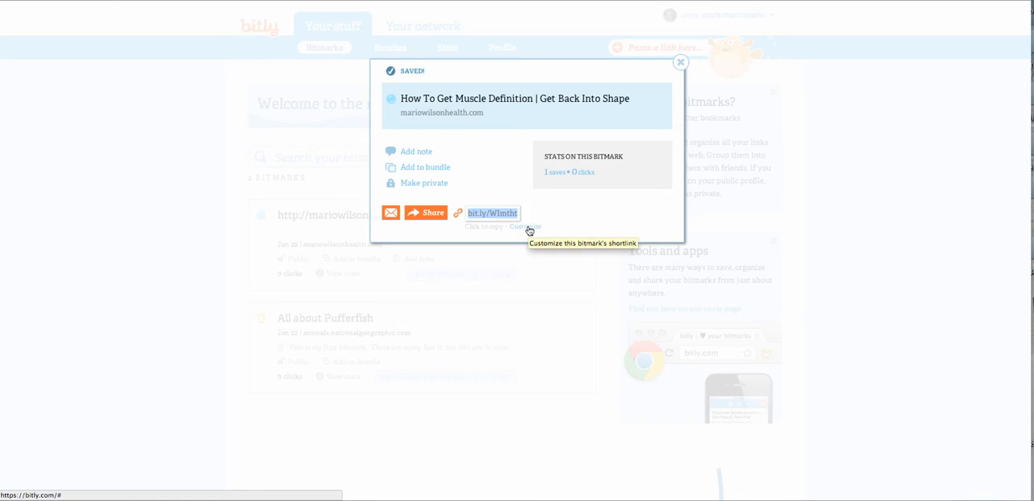
pyautogui.click(523, 227)
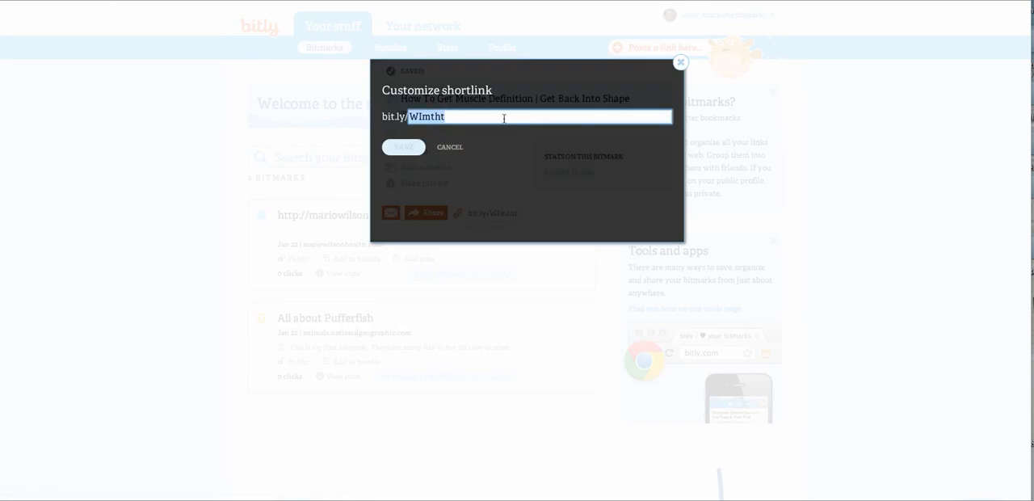
pyautogui.write('healthpresen')
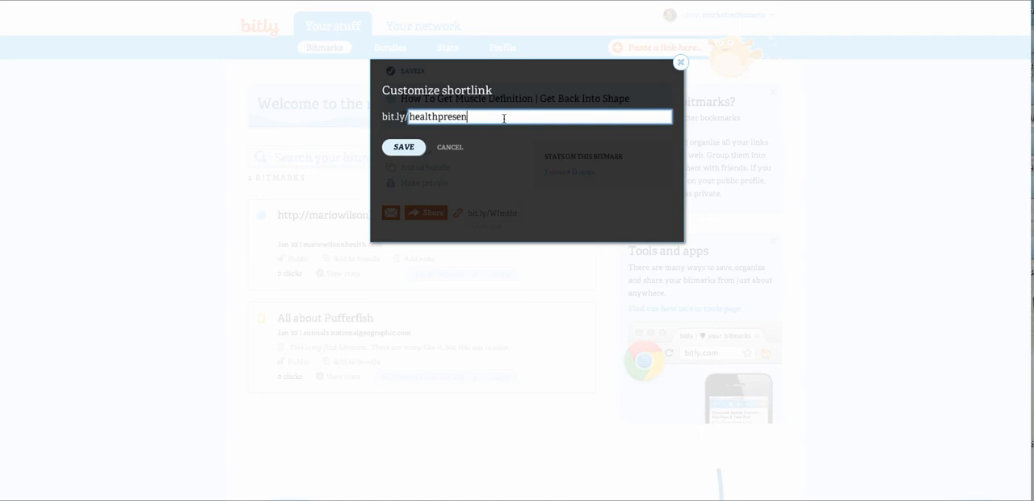
pyautogui.write('tation')
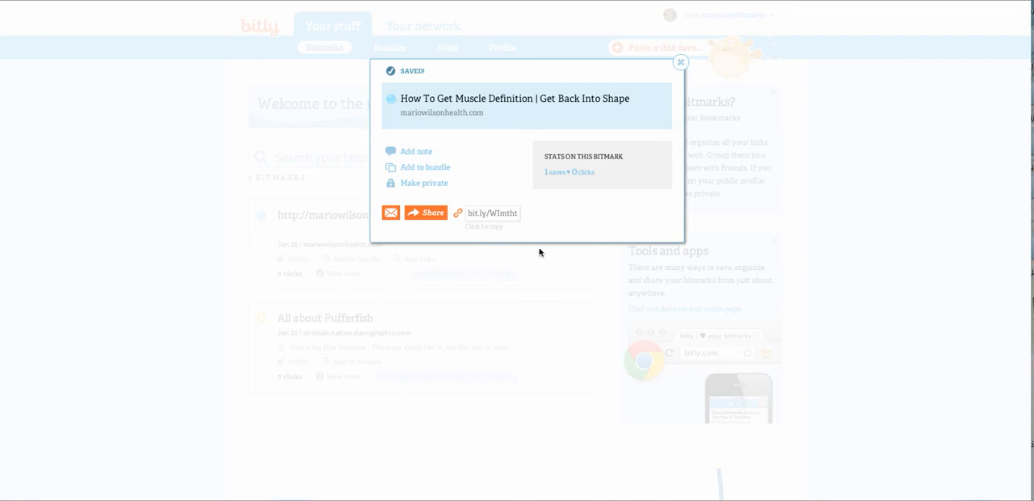
pyautogui.moveTo(442, 165)
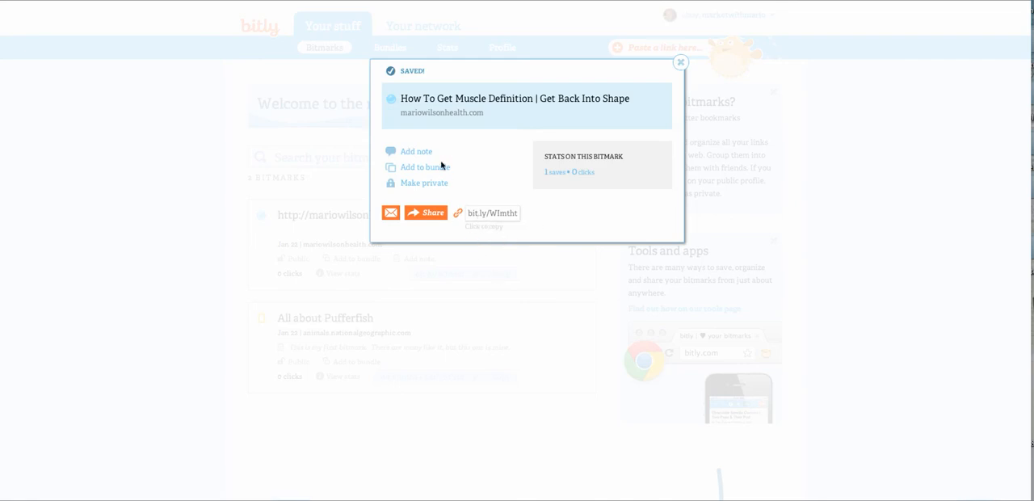
pyautogui.moveTo(578, 224)
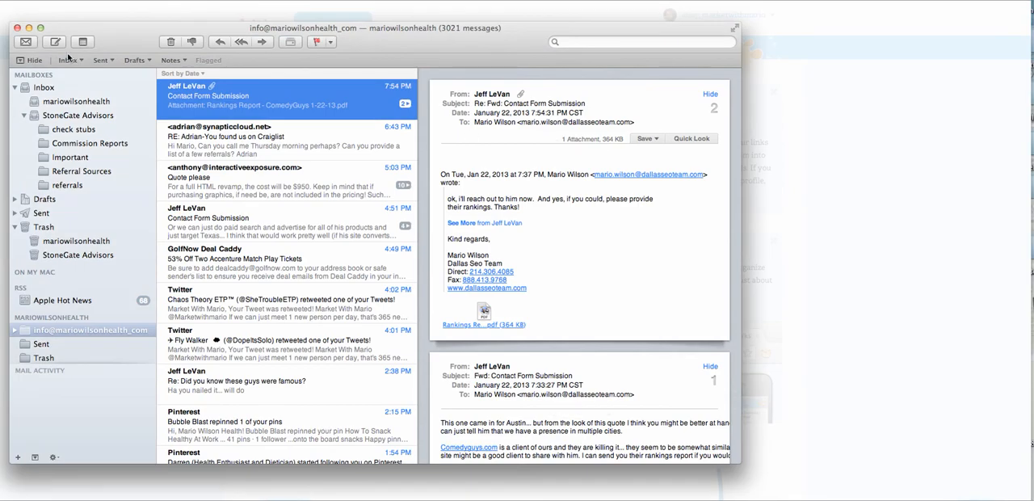
pyautogui.click(54, 41)
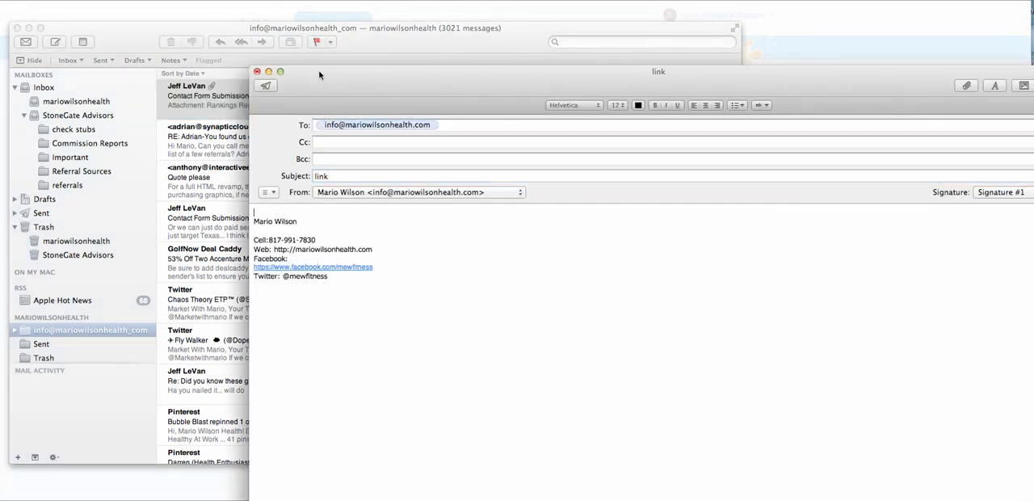
pyautogui.write('http://bit.ly/WImtht')
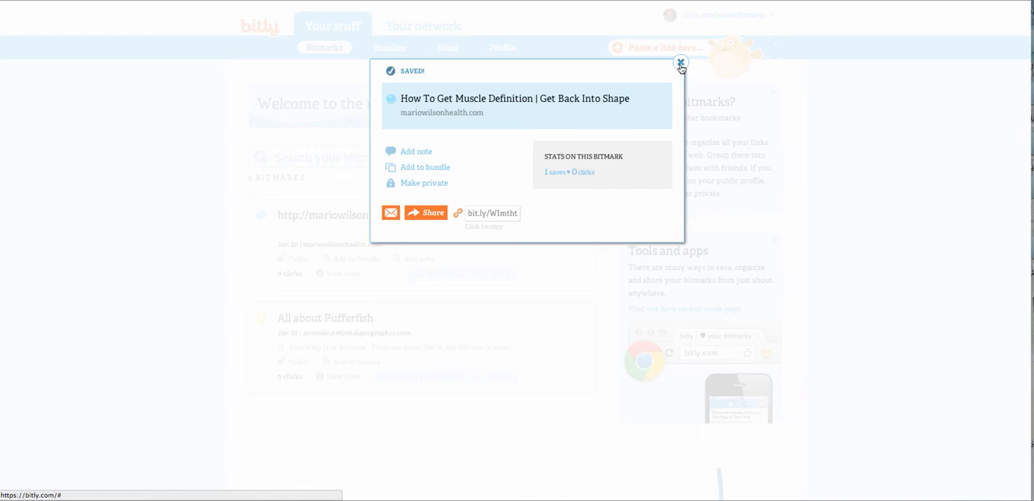
pyautogui.click(680, 64)
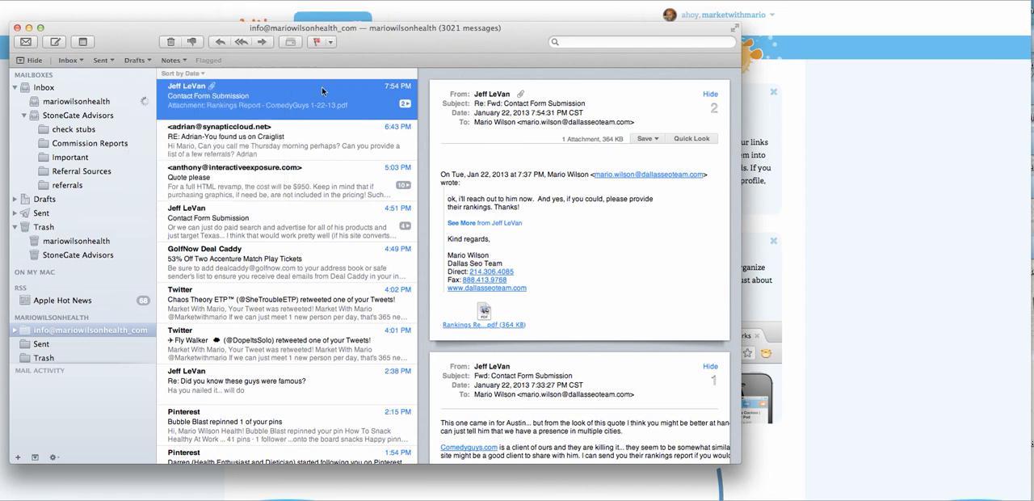
pyautogui.moveTo(431, 65)
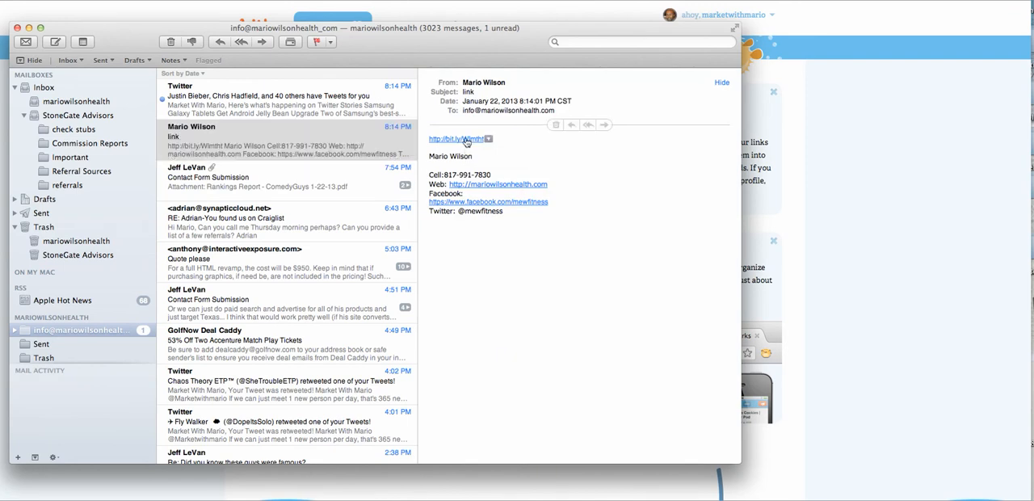
# Click the bit.ly/WImtht link in the received 'link' email
pyautogui.click(460, 139)
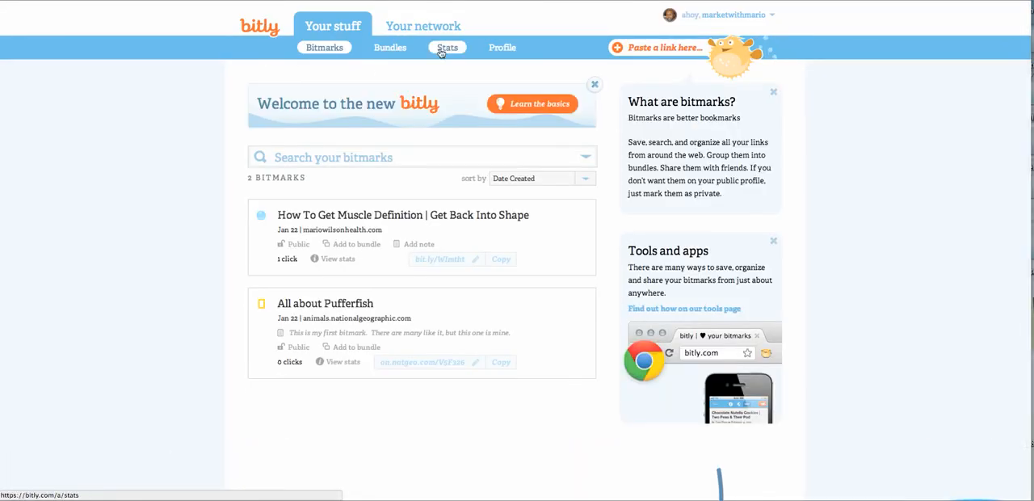
pyautogui.click(446, 47)
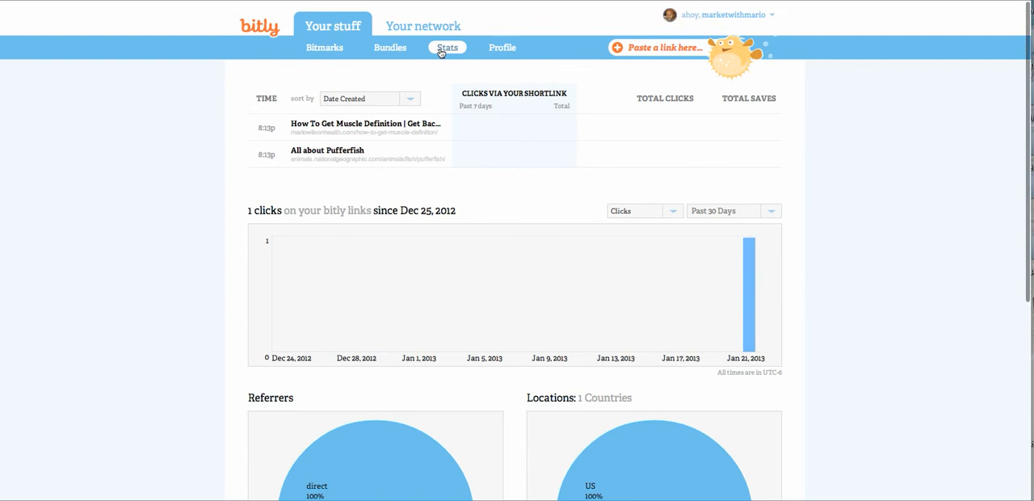
pyautogui.moveTo(455, 91)
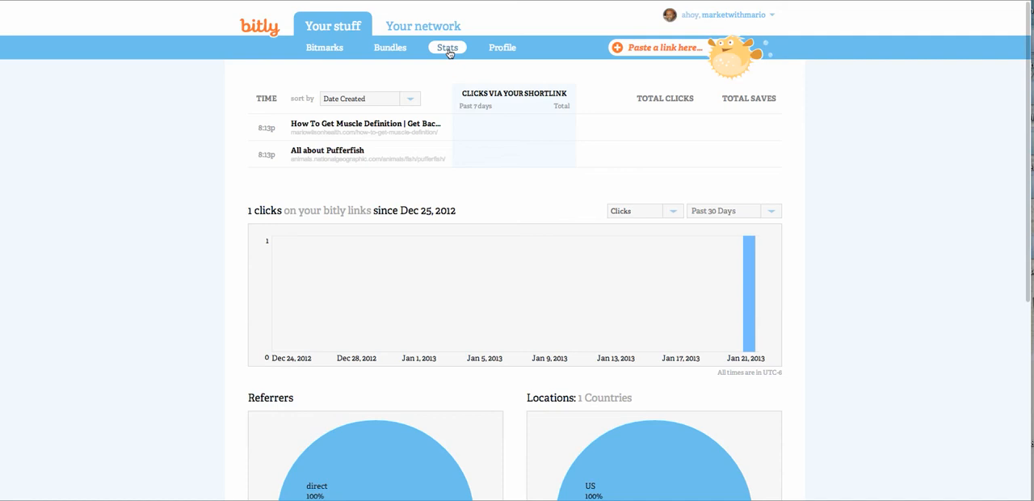
pyautogui.scroll(-3)
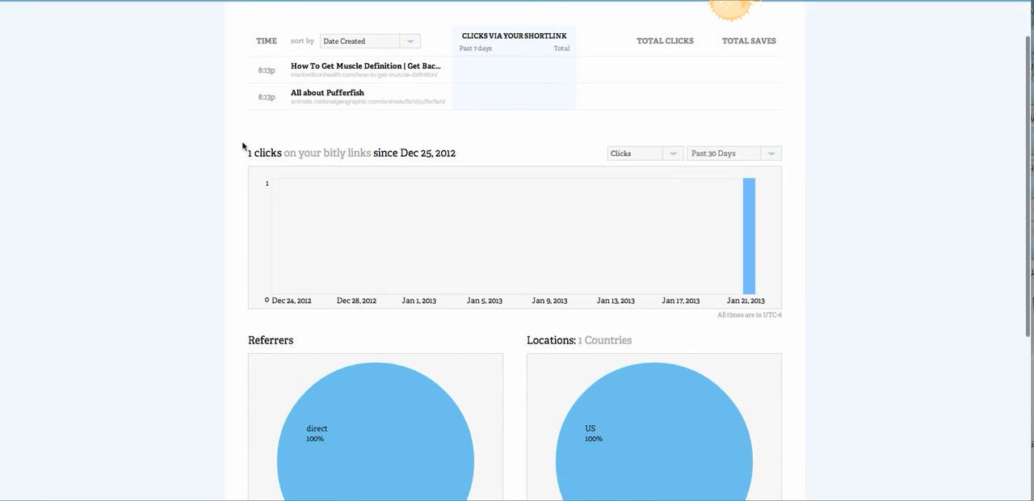
pyautogui.scroll(3)
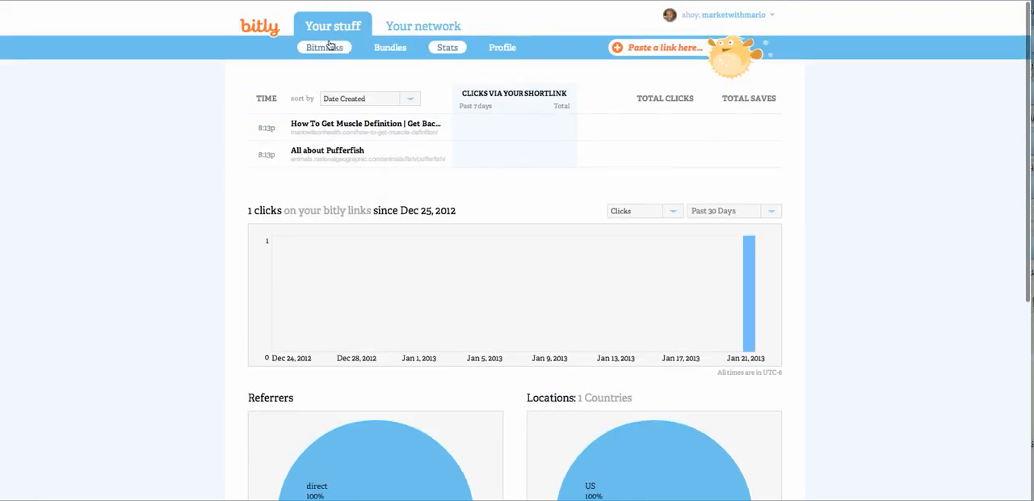
pyautogui.click(324, 47)
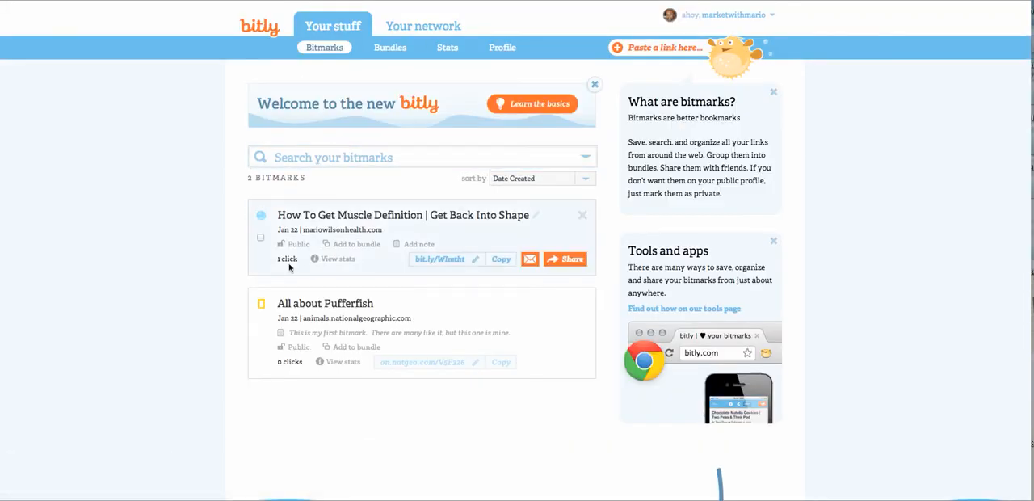
pyautogui.moveTo(267, 264)
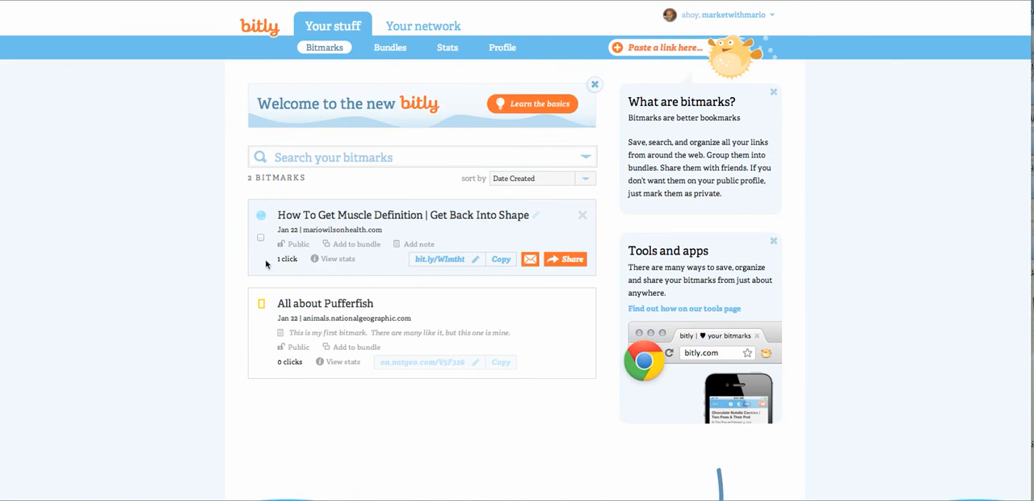
pyautogui.moveTo(283, 271)
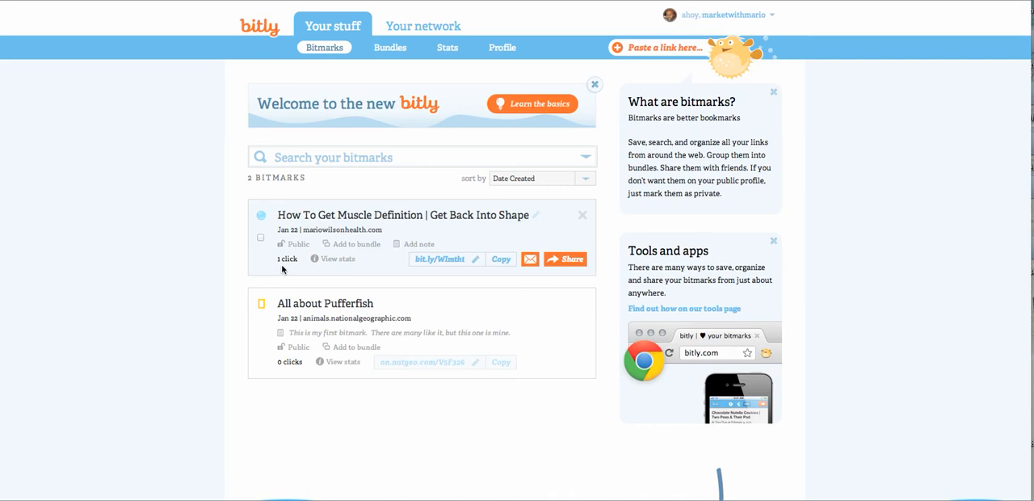
pyautogui.scroll(-3)
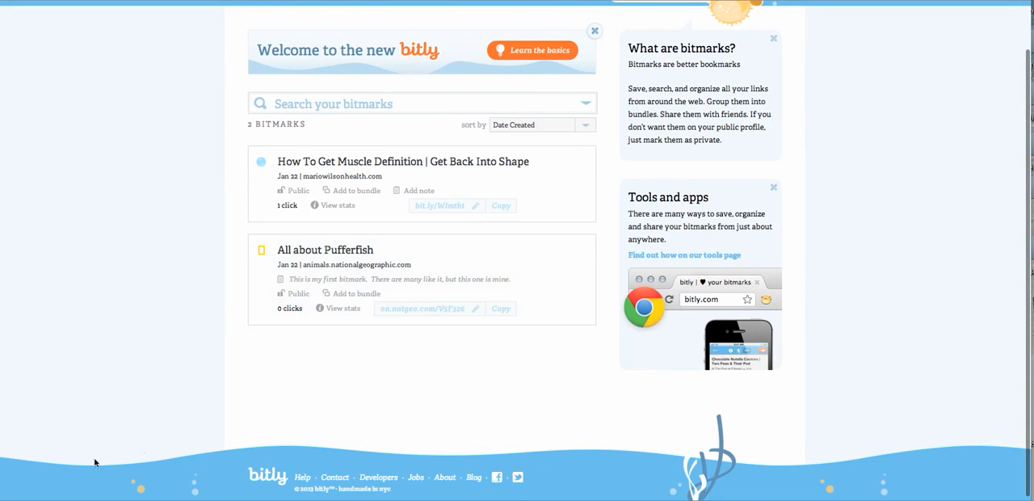